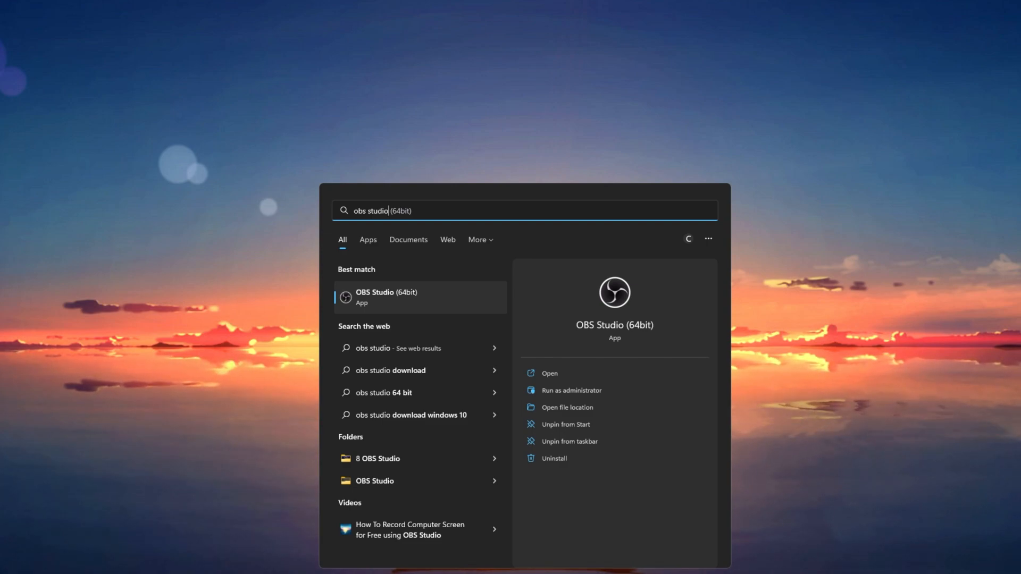
{"action": "mouse_move", "coordinate": [598, 498]}
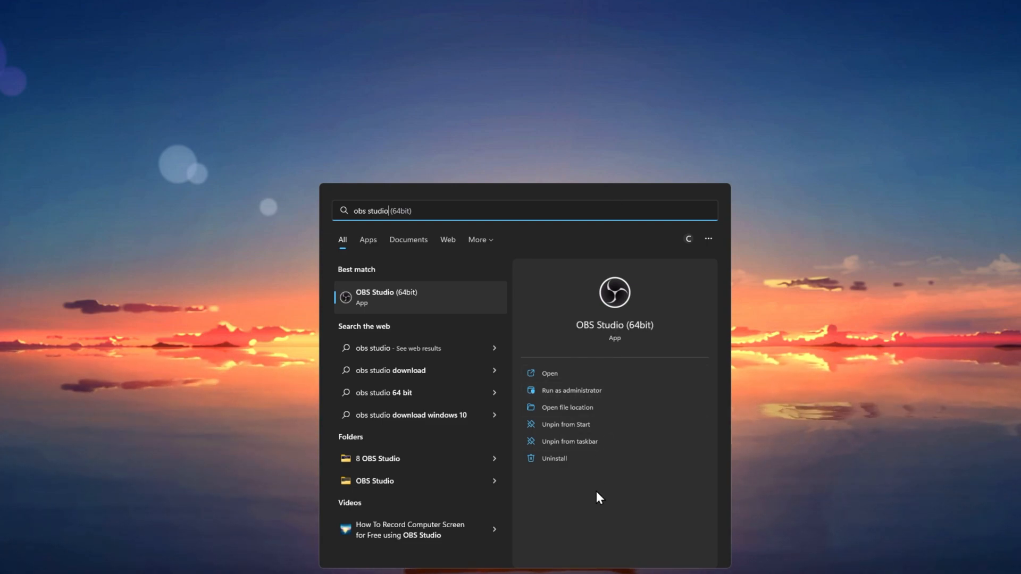
{"action": "mouse_move", "coordinate": [592, 424]}
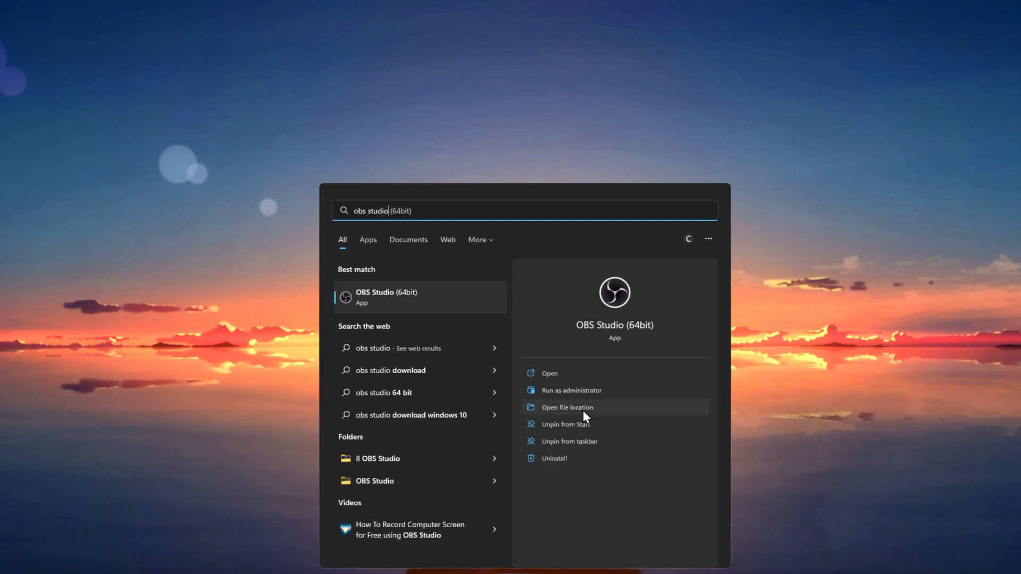
Follow the OBS Studio (64bit) shortcut through Open file location to the actual install folder.
{"action": "left_click", "coordinate": [567, 407]}
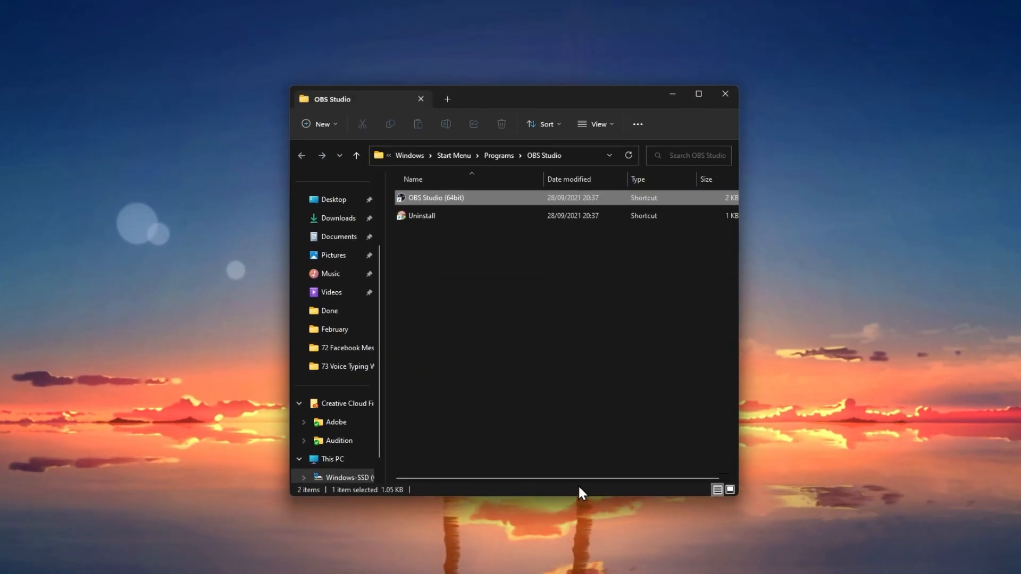
{"action": "mouse_move", "coordinate": [559, 324]}
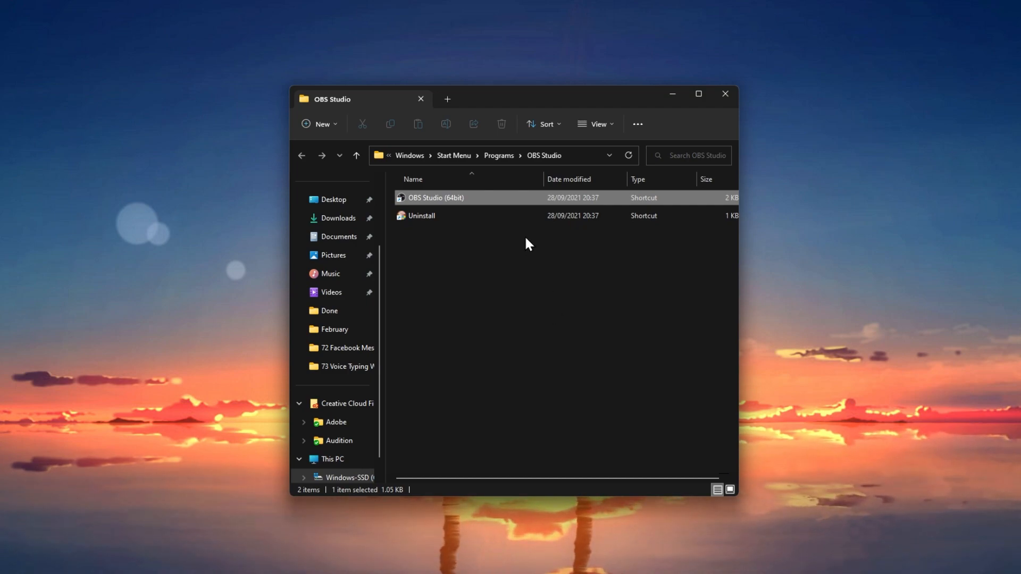
{"action": "right_click", "coordinate": [461, 198]}
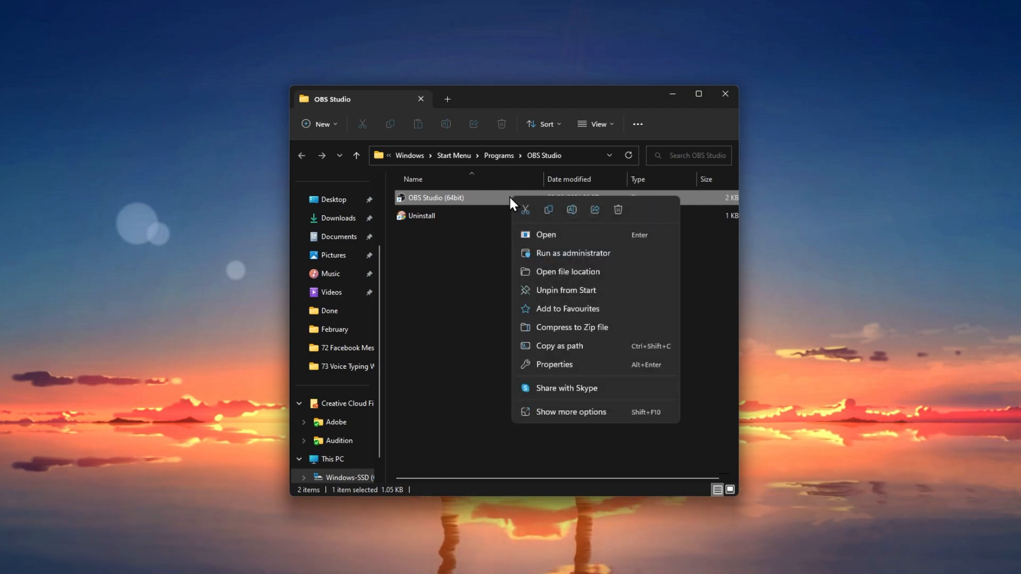
{"action": "mouse_move", "coordinate": [540, 281]}
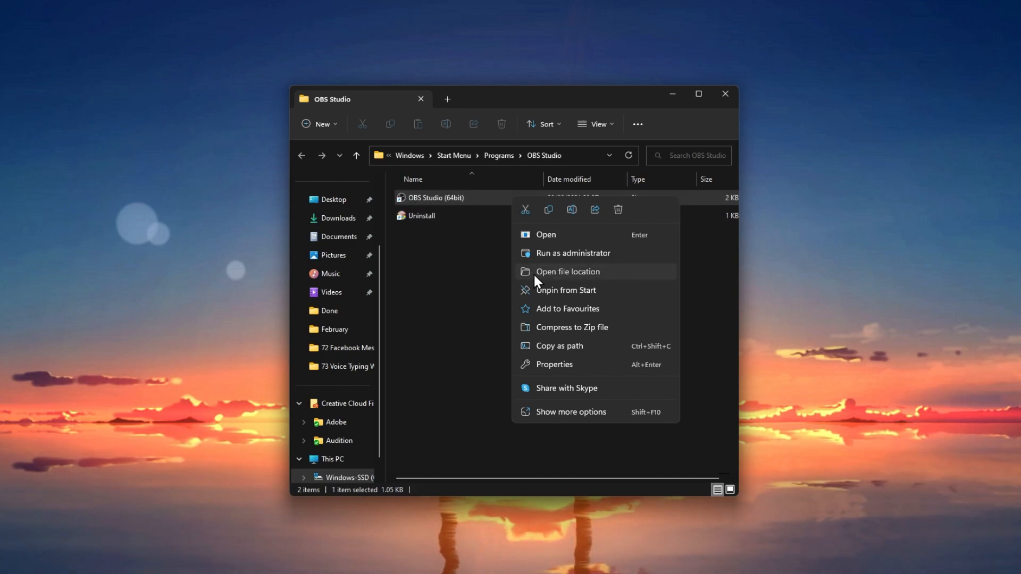
{"action": "left_click", "coordinate": [568, 272]}
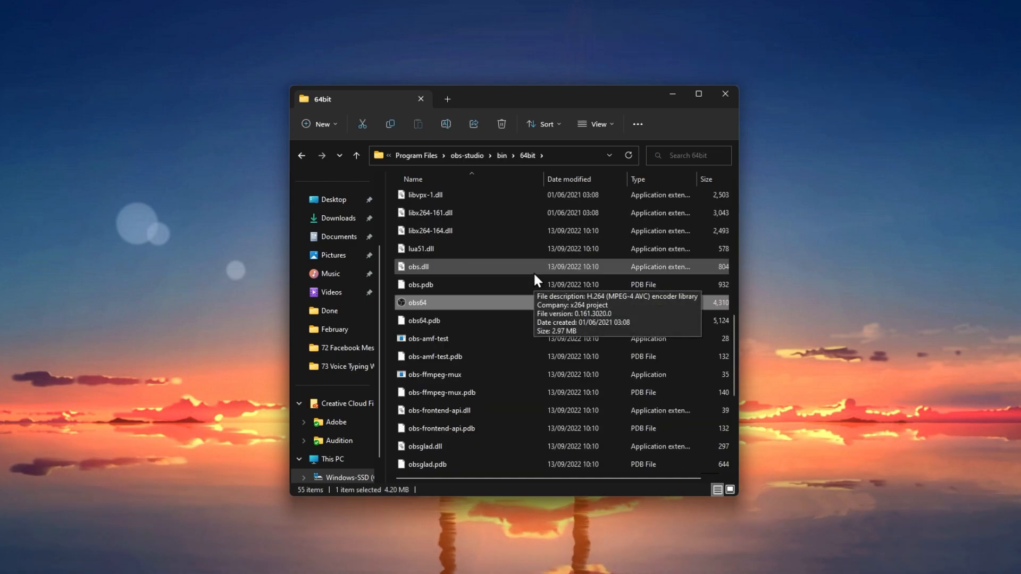
{"action": "mouse_move", "coordinate": [718, 307]}
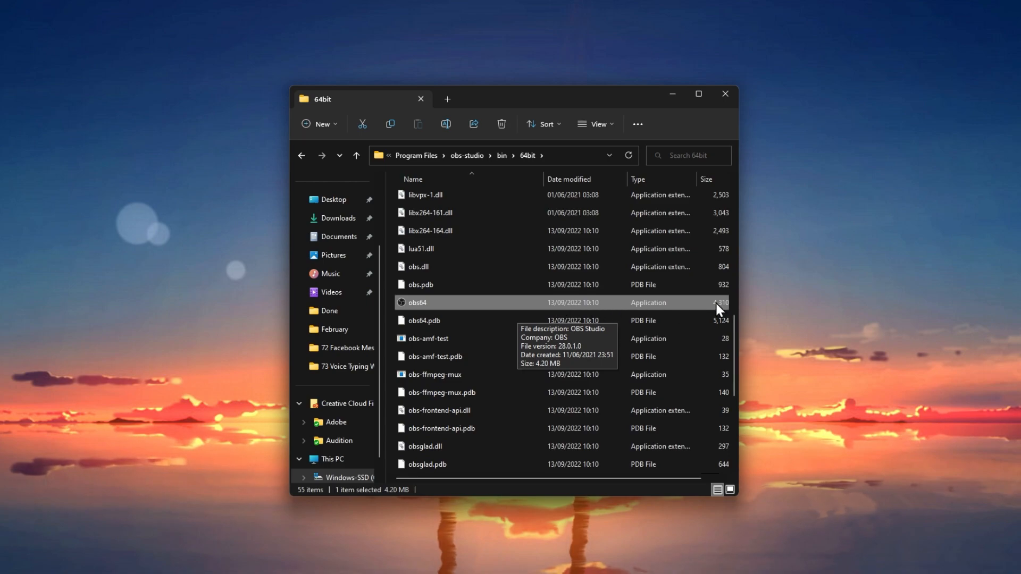
{"action": "mouse_move", "coordinate": [763, 307]}
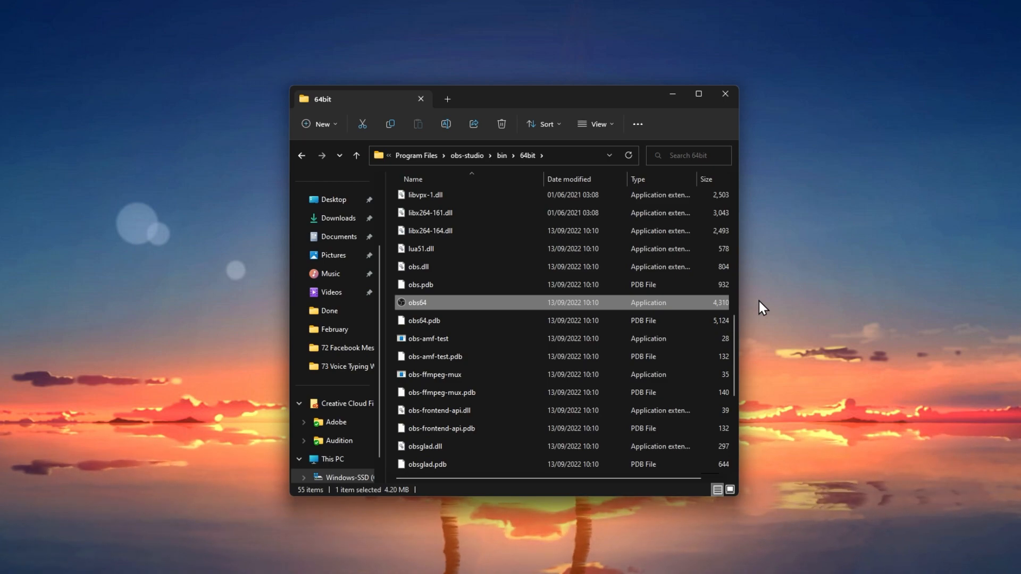
Set obs64 Properties to run in Windows 7 compatibility mode.
{"action": "right_click", "coordinate": [417, 303]}
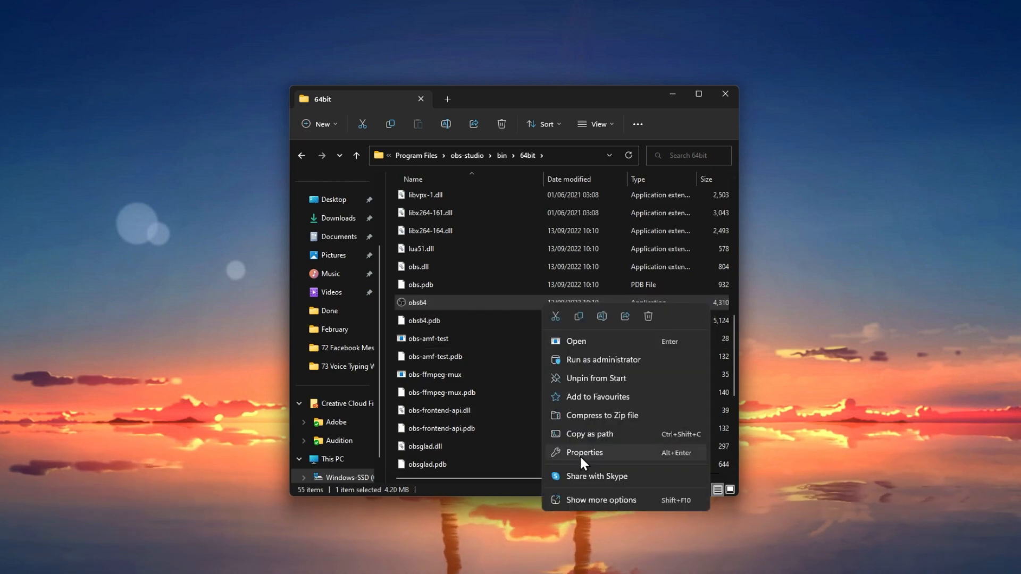
{"action": "left_click", "coordinate": [584, 453]}
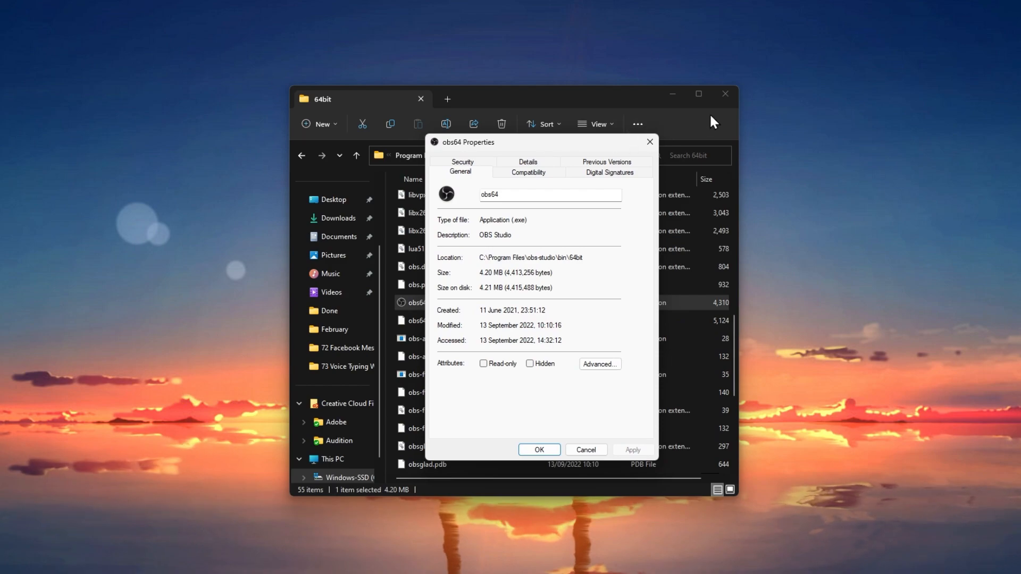
{"action": "left_click", "coordinate": [528, 172]}
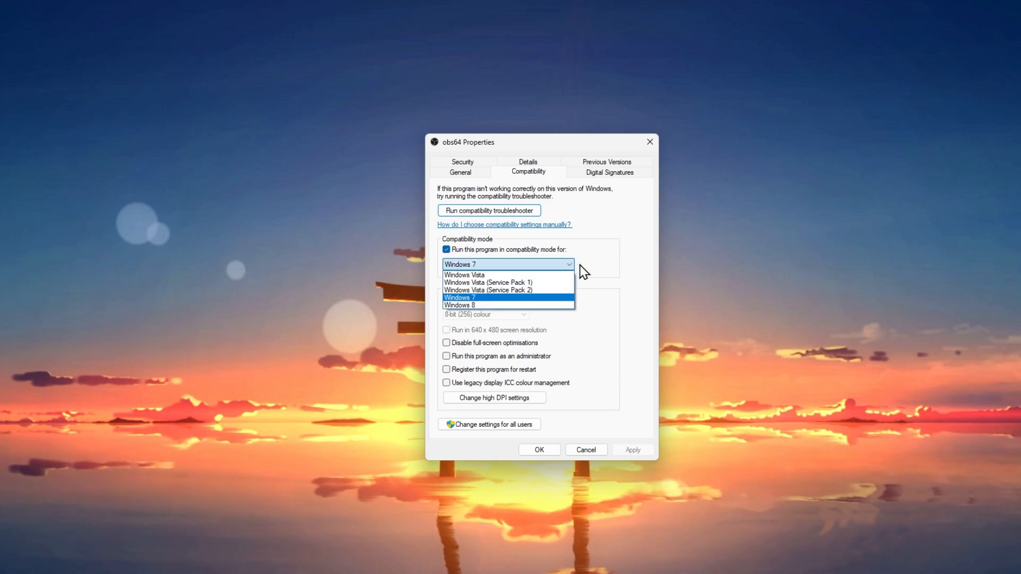
{"action": "left_click", "coordinate": [460, 297]}
{"action": "type", "text": "amd"}
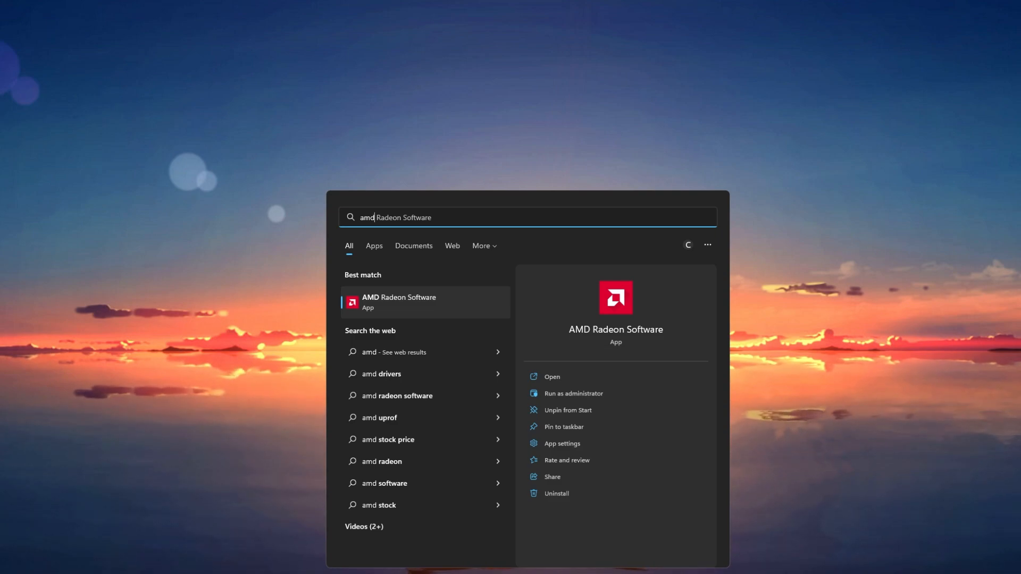
Search Start for 'geforce Experience' and launch the GeForce Experience app.
{"action": "key", "text": "Backspace"}
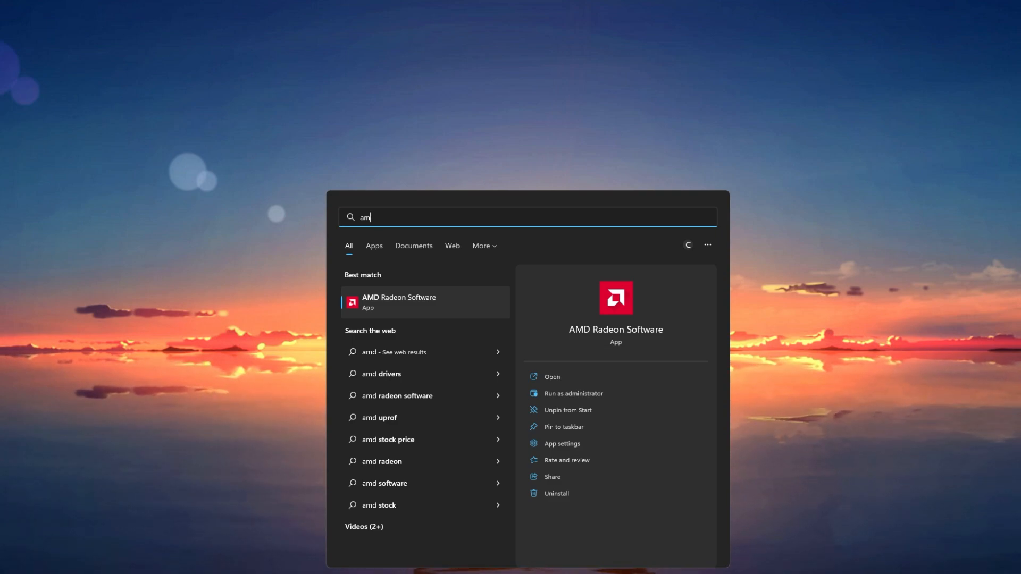
{"action": "type", "text": "geforce Experience"}
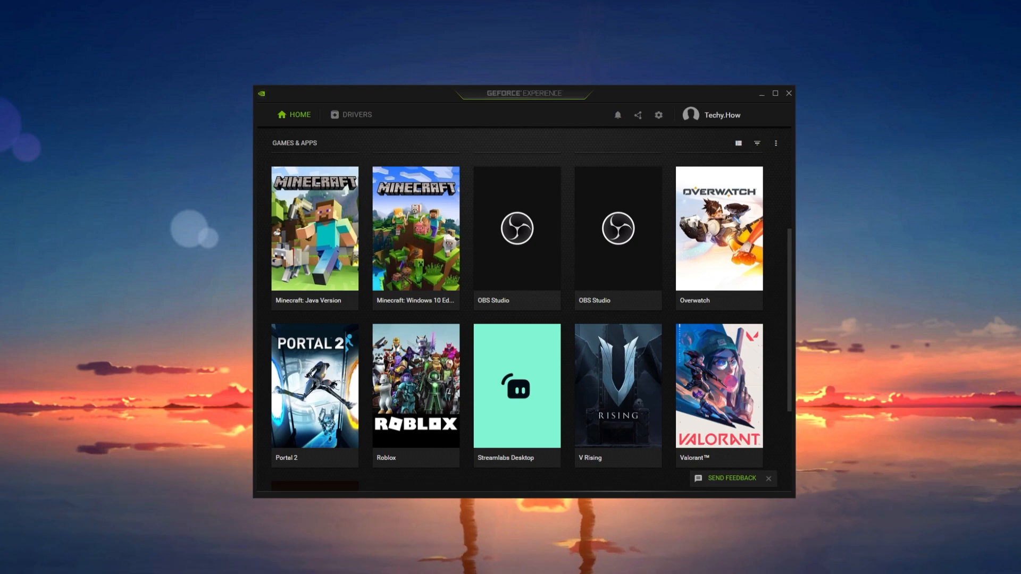
Check for driver updates on the Drivers tab and dismiss the latest-driver (516.94) notice.
{"action": "left_click", "coordinate": [357, 115]}
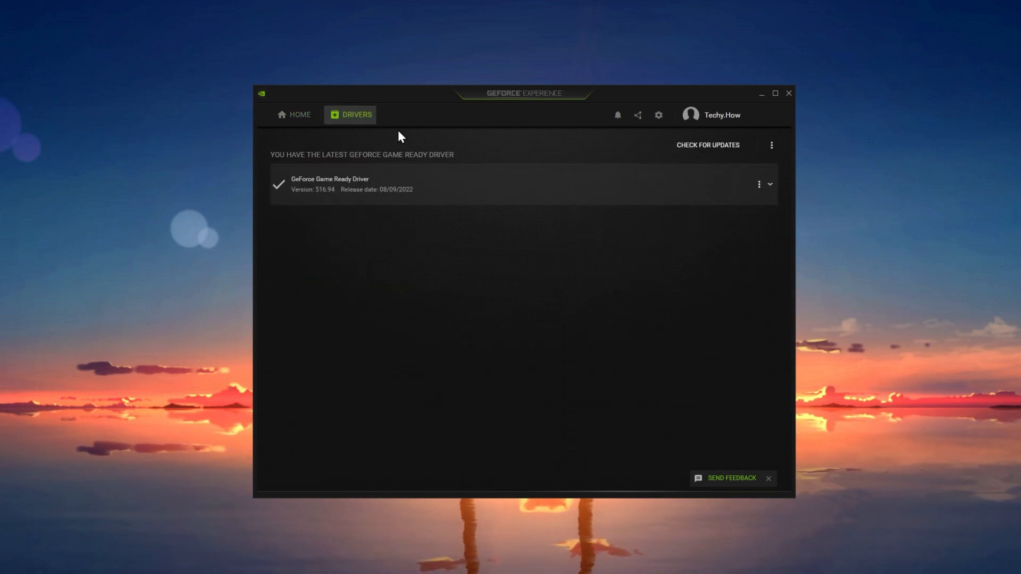
{"action": "left_click", "coordinate": [770, 184]}
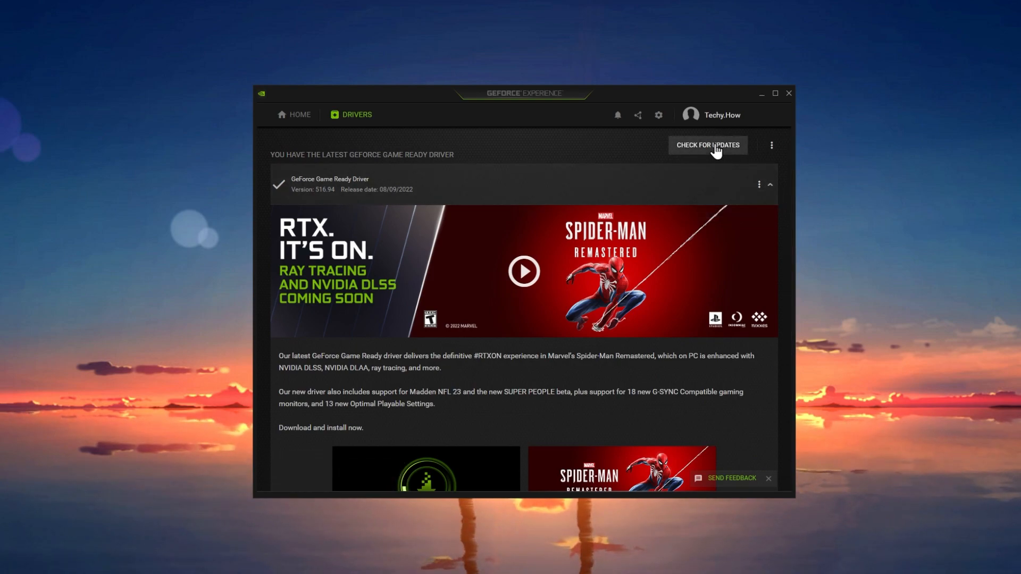
{"action": "left_click", "coordinate": [708, 145]}
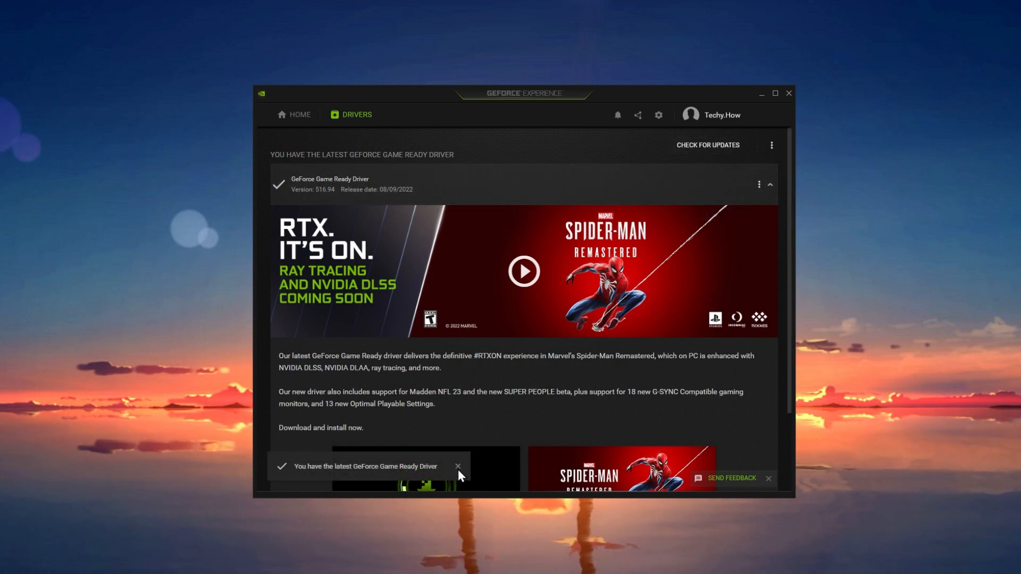
{"action": "left_click", "coordinate": [457, 466]}
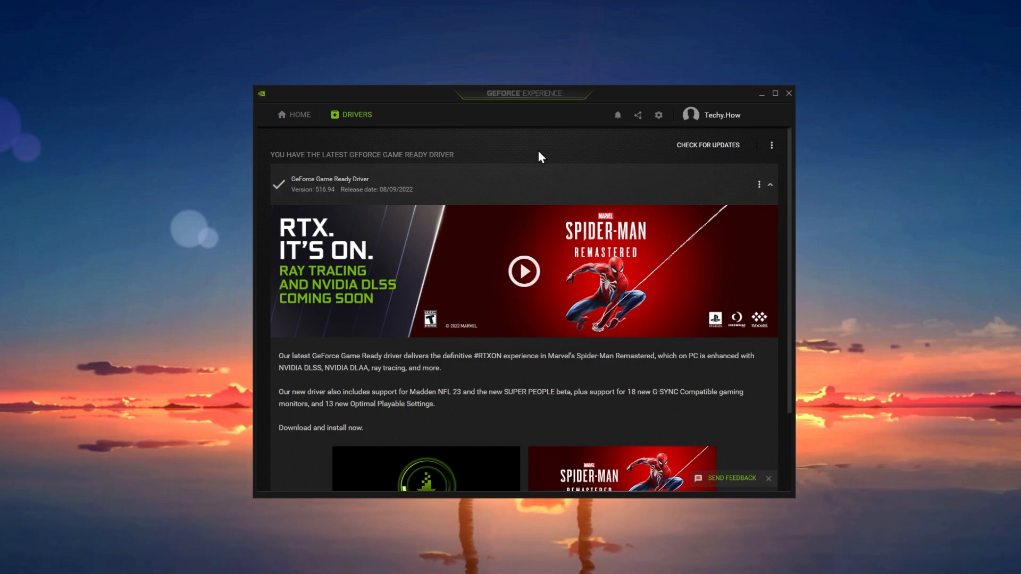
Review GeForce Experience General settings showing the RTX 3060 Laptop GPU and driver 516.94.
{"action": "left_click", "coordinate": [659, 115]}
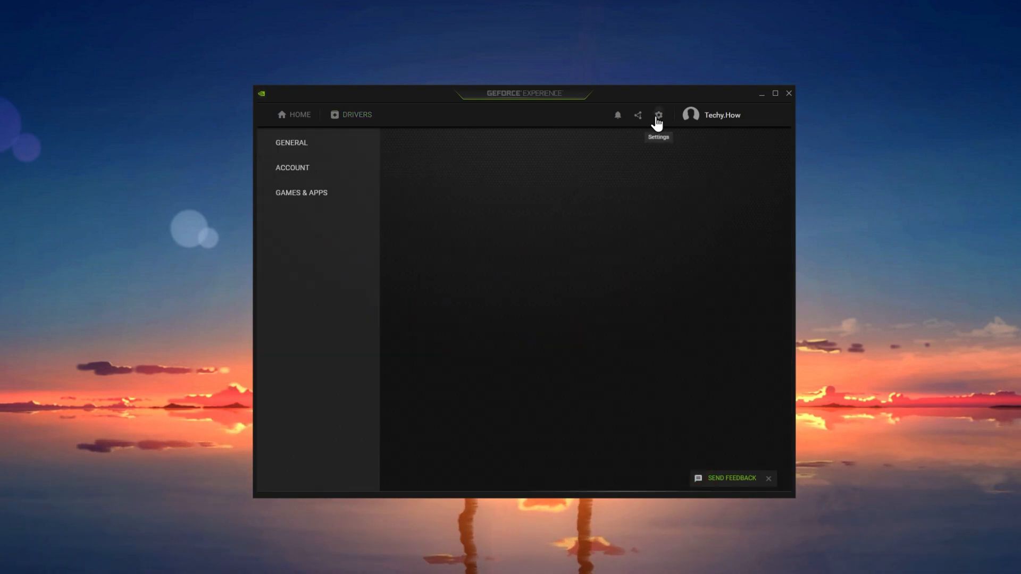
{"action": "left_click", "coordinate": [658, 115]}
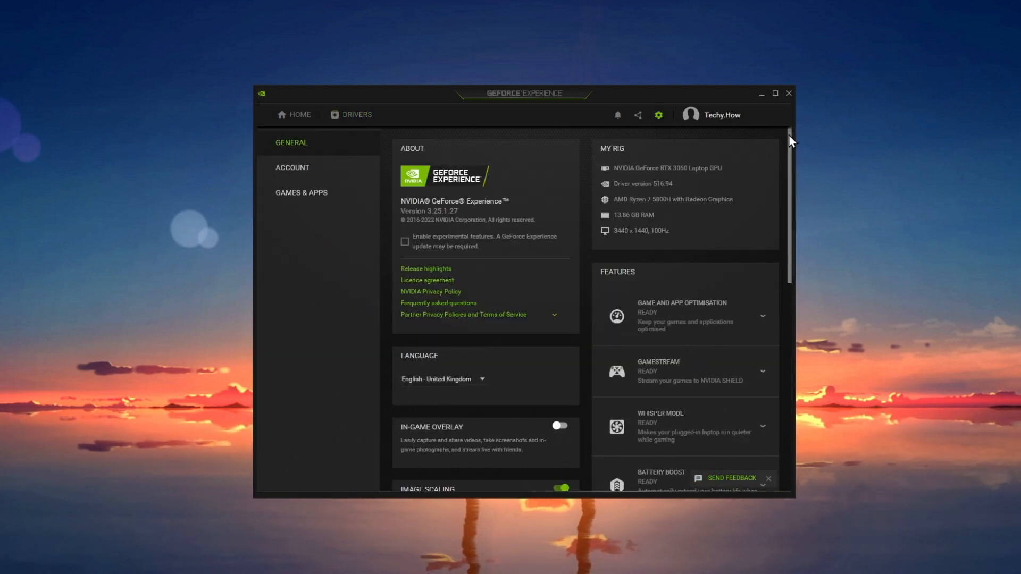
{"action": "scroll", "scroll_direction": "down", "scroll_amount": 3}
{"action": "type", "text": "settings"}
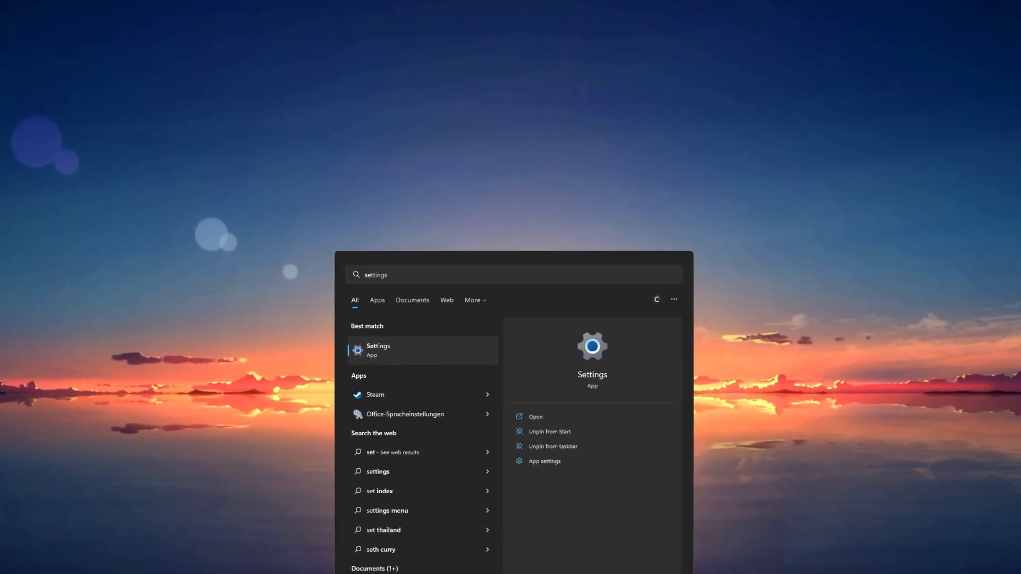
Launch Settings and view Display scale 100%, resolution 3440 × 1440, landscape orientation.
{"action": "left_click", "coordinate": [378, 351]}
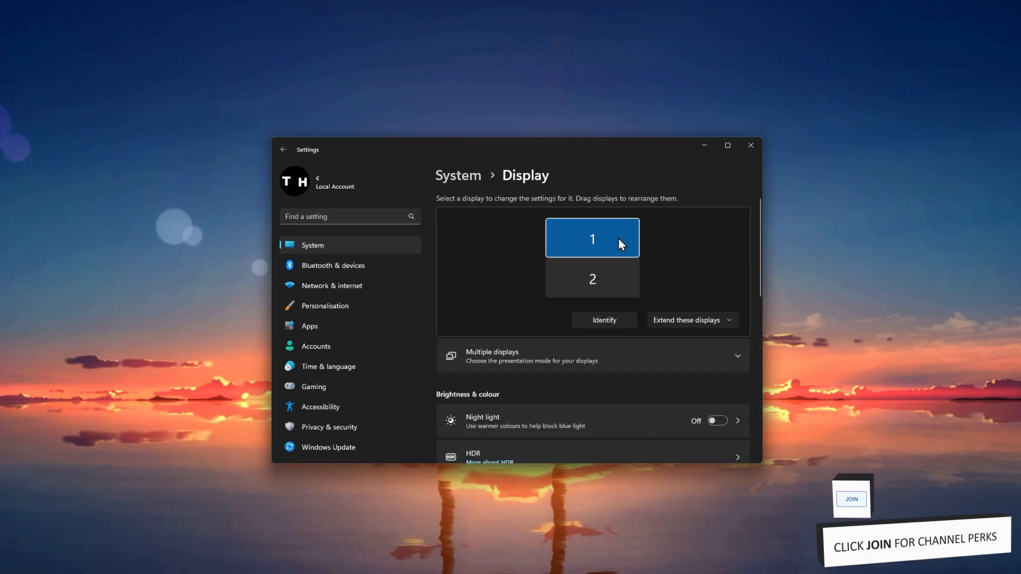
{"action": "scroll", "scroll_direction": "down", "scroll_amount": 3}
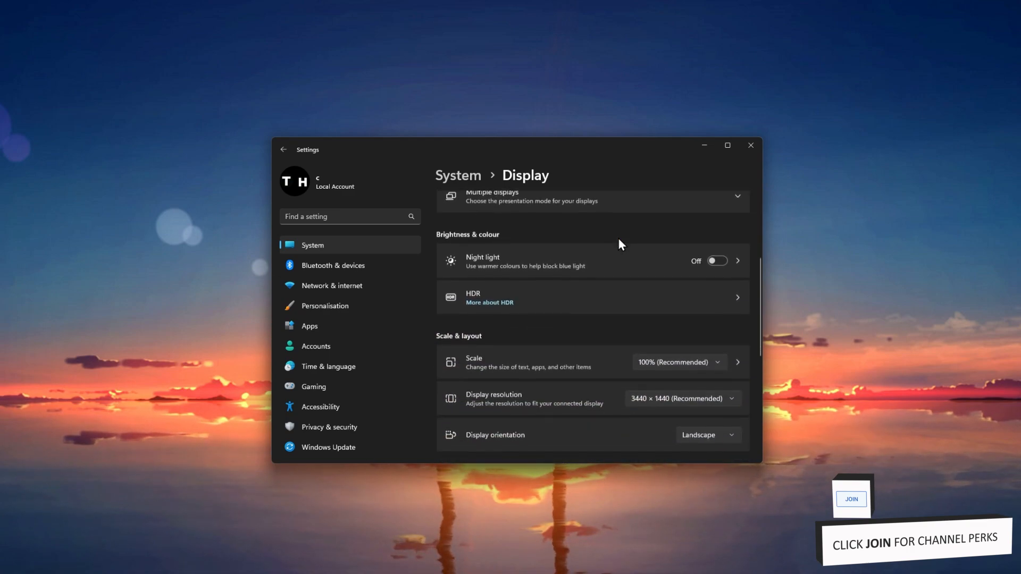
{"action": "scroll", "scroll_direction": "down", "scroll_amount": 3}
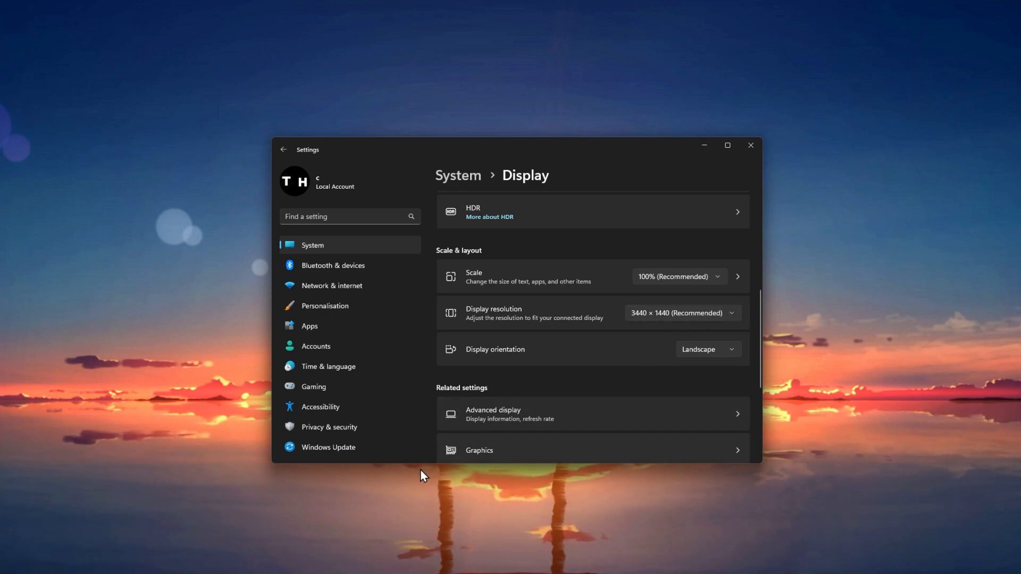
Open Windows Update to review the three updates pending a restart.
{"action": "left_click", "coordinate": [328, 447]}
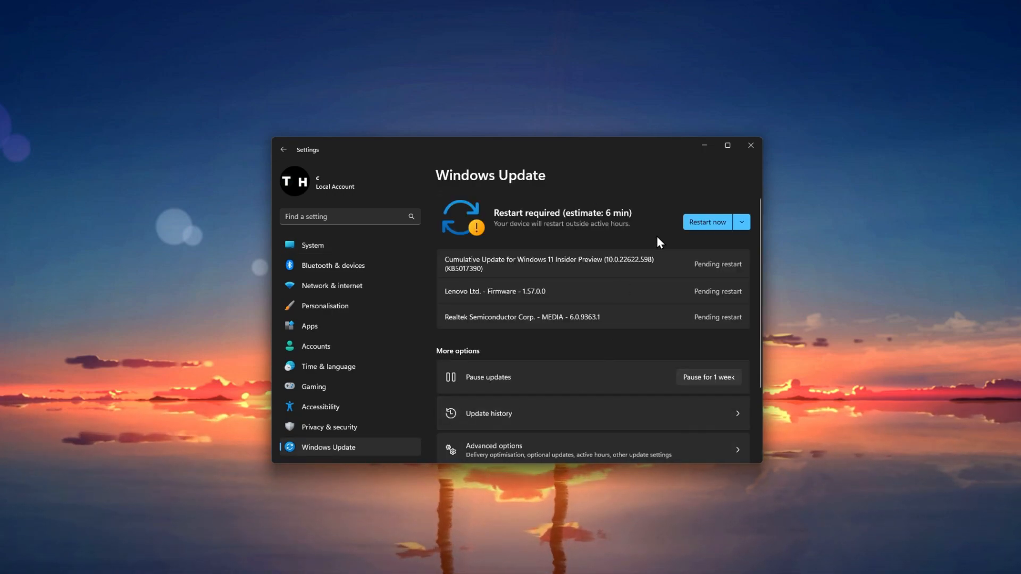
{"action": "mouse_move", "coordinate": [705, 225]}
{"action": "type", "text": "task manager"}
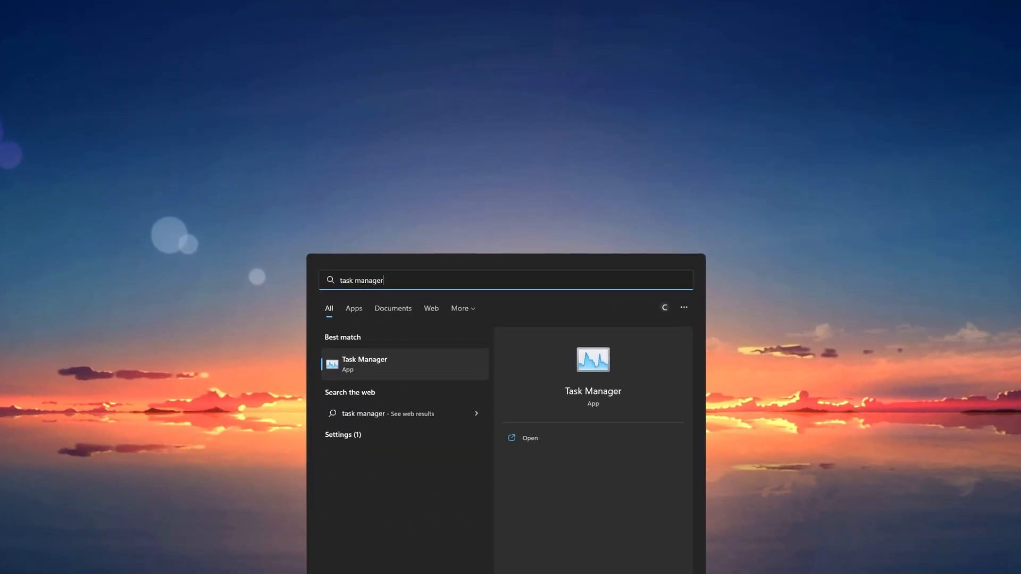
Launch Task Manager, check running processes for tasks to end, then close it.
{"action": "left_click", "coordinate": [365, 365]}
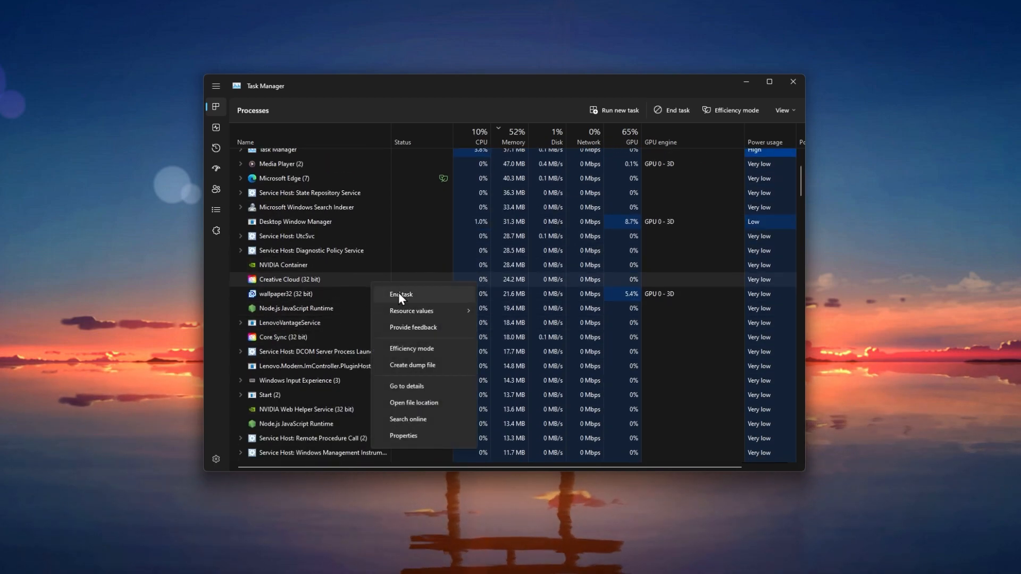
{"action": "mouse_move", "coordinate": [381, 267]}
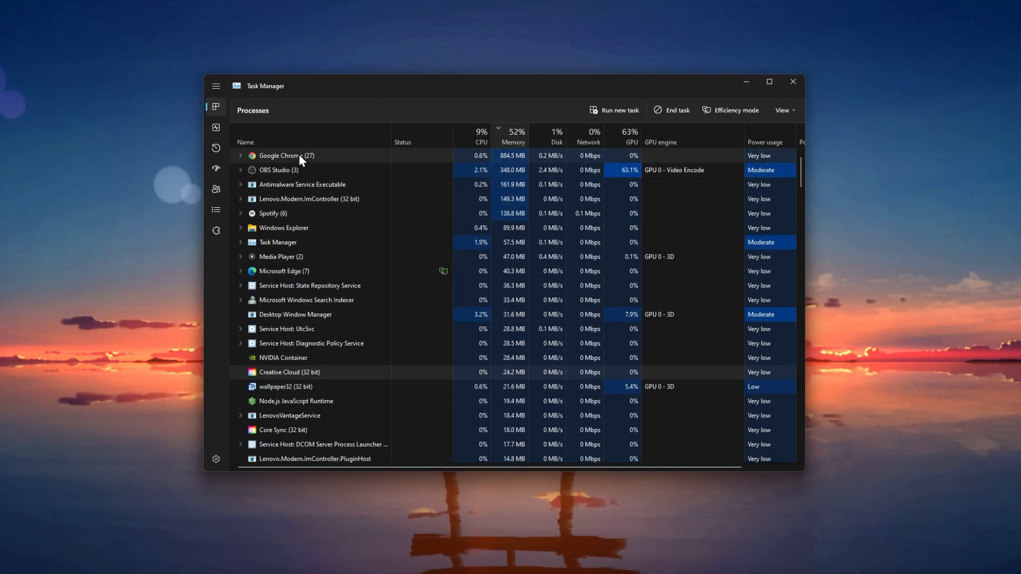
{"action": "right_click", "coordinate": [285, 156]}
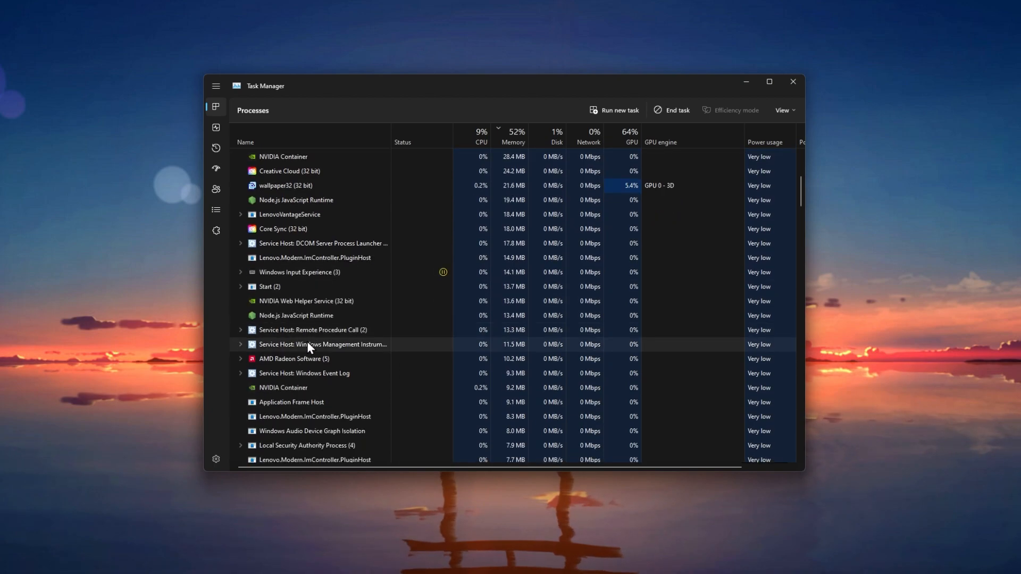
{"action": "mouse_move", "coordinate": [311, 369]}
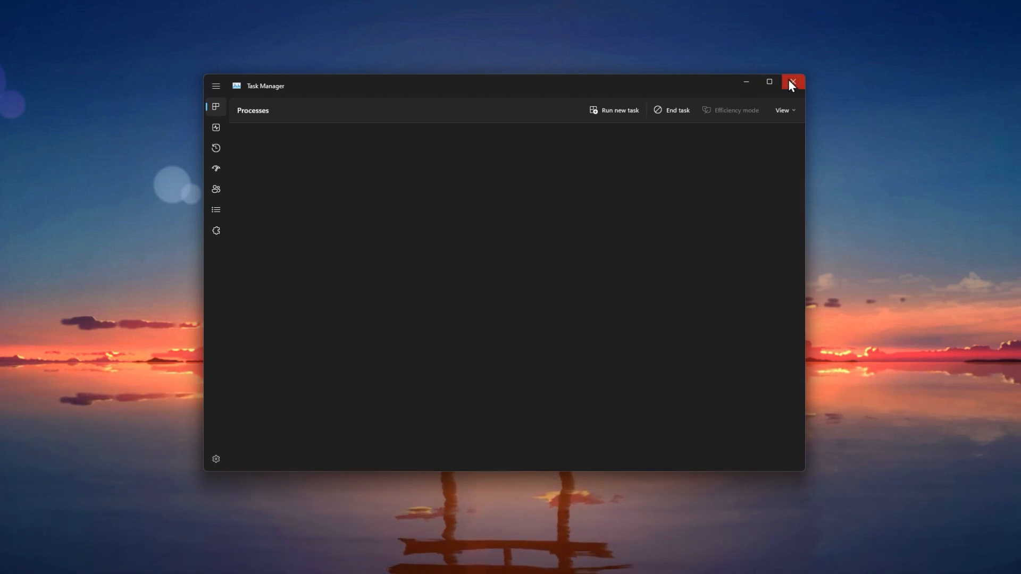
{"action": "left_click", "coordinate": [792, 82]}
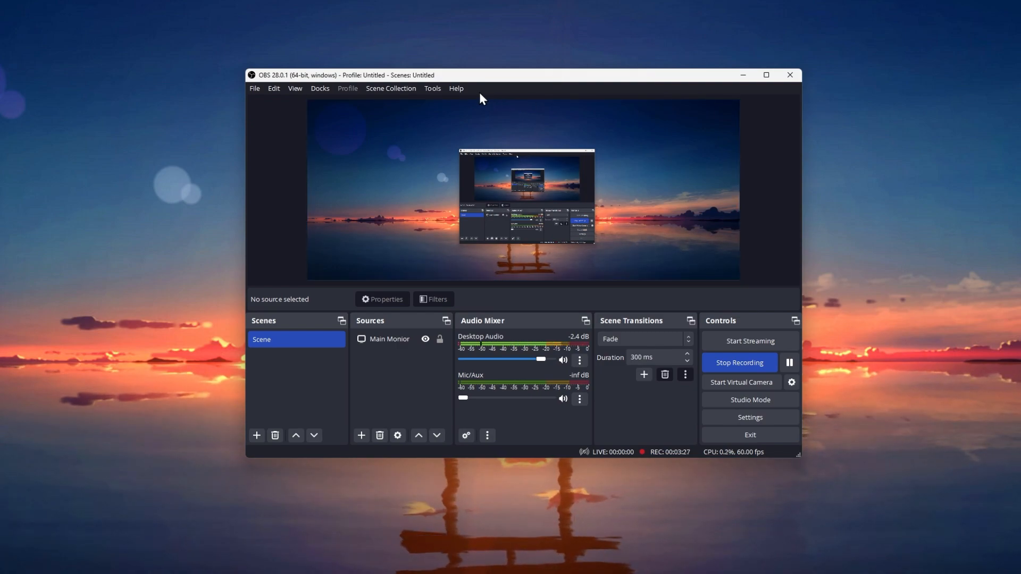
Open the OBS Studio Help menu to reach Check For Updates.
{"action": "left_click", "coordinate": [457, 88]}
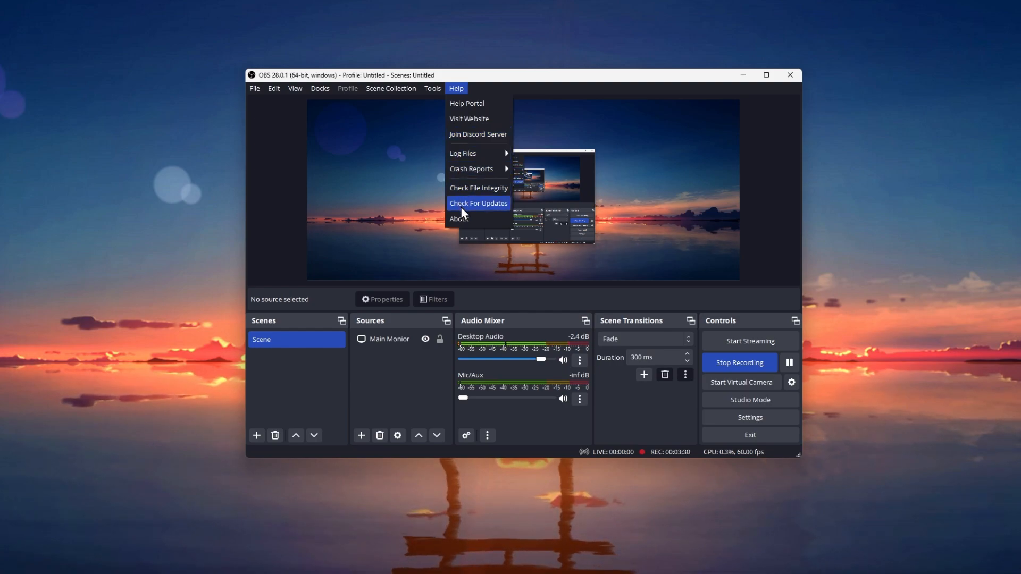